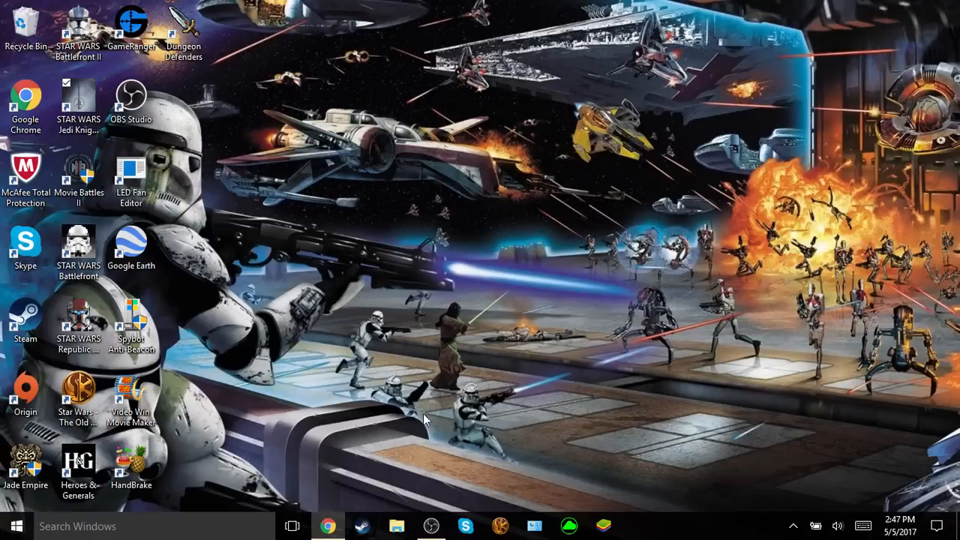
{"action": "mouse_move", "coordinate": [338, 487]}
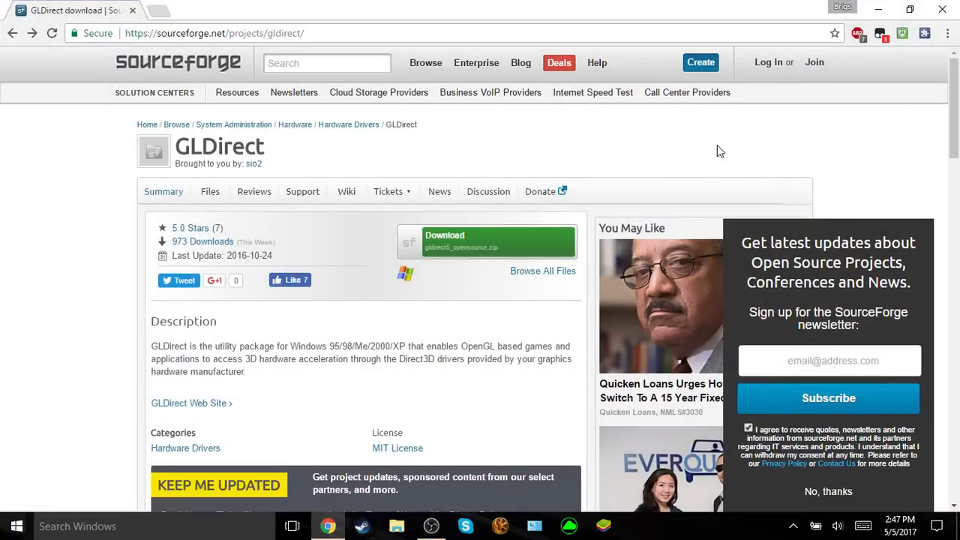
{"action": "mouse_move", "coordinate": [639, 150]}
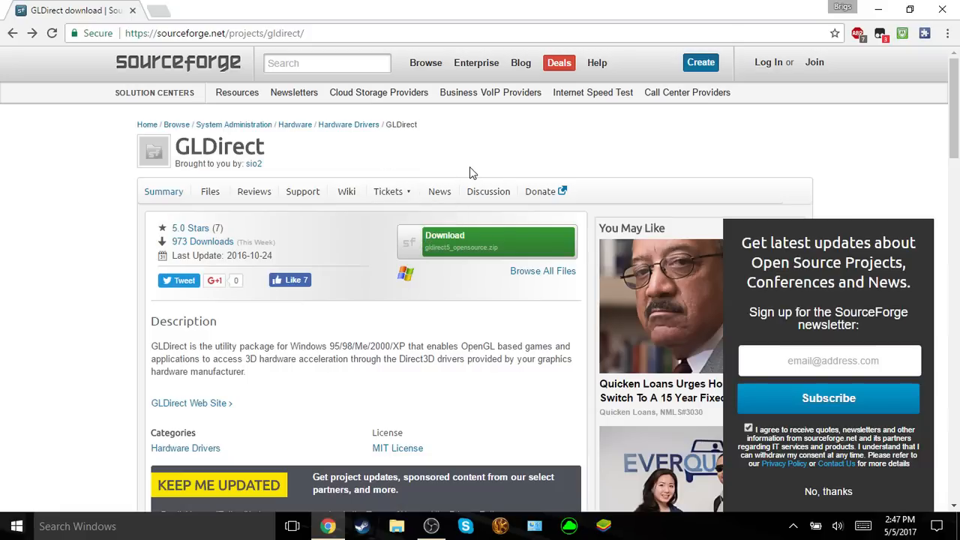
{"action": "mouse_move", "coordinate": [459, 125]}
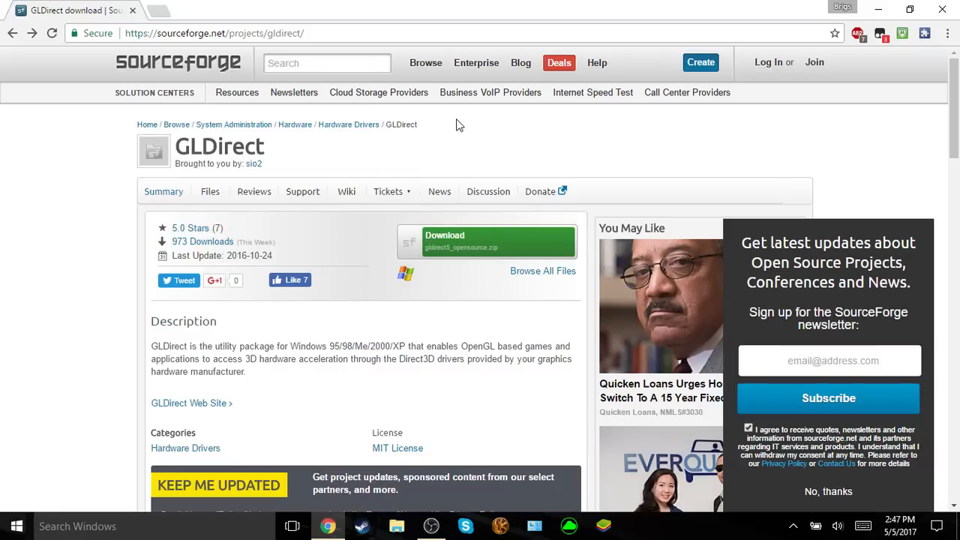
{"action": "mouse_move", "coordinate": [516, 285]}
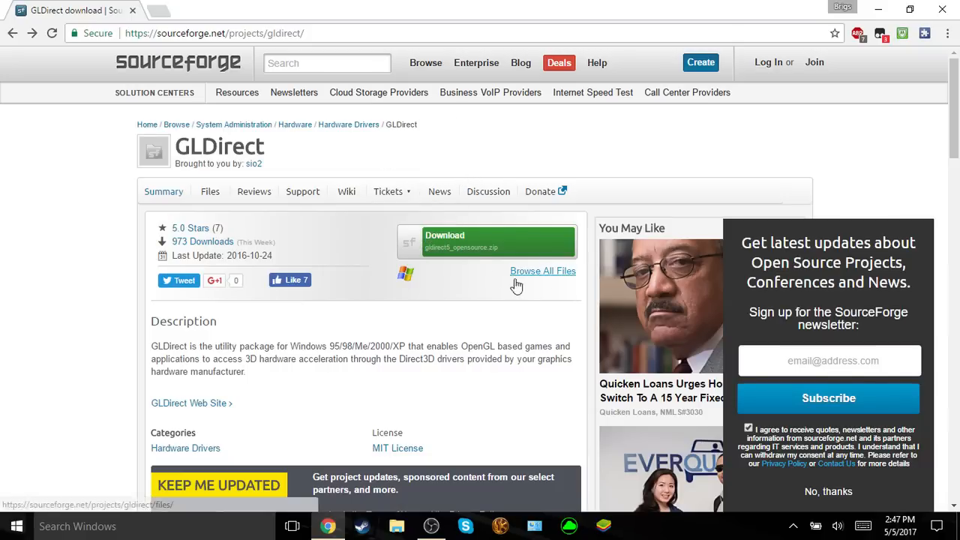
- Start downloading gldirect5_opensource.zip from the SourceForge GLDirect page
{"action": "left_click", "coordinate": [489, 240]}
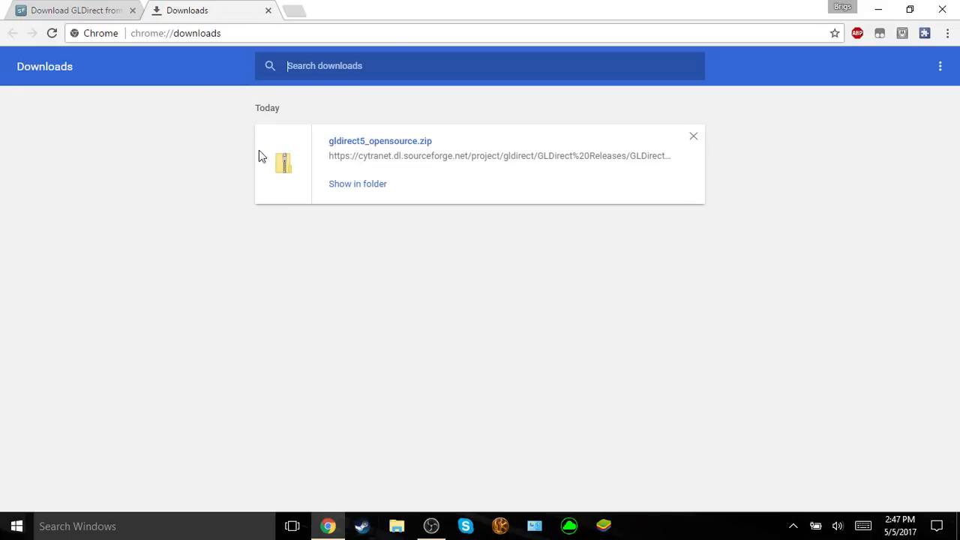
{"action": "mouse_move", "coordinate": [369, 189]}
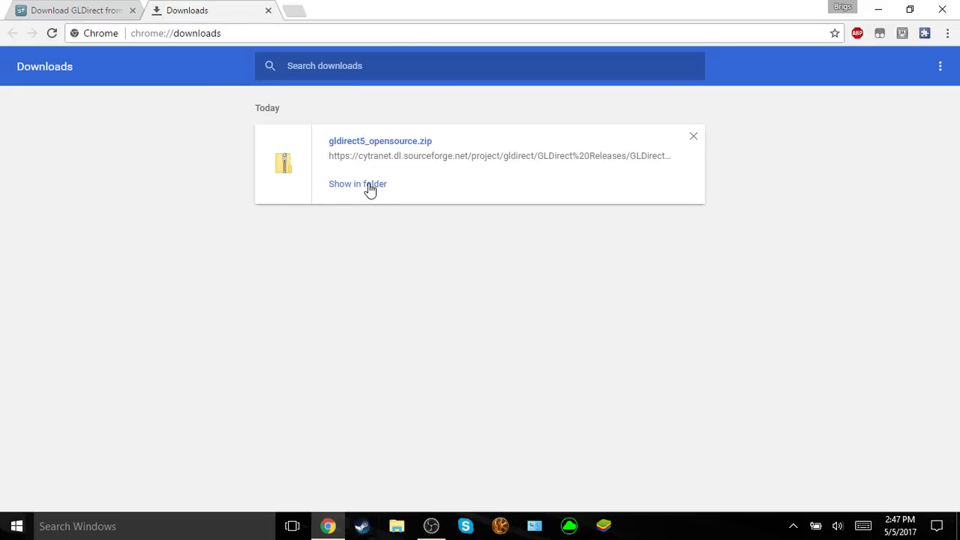
- Show gldirect5_opensource.zip in its Downloads folder from Chrome's downloads list
{"action": "left_click", "coordinate": [357, 183]}
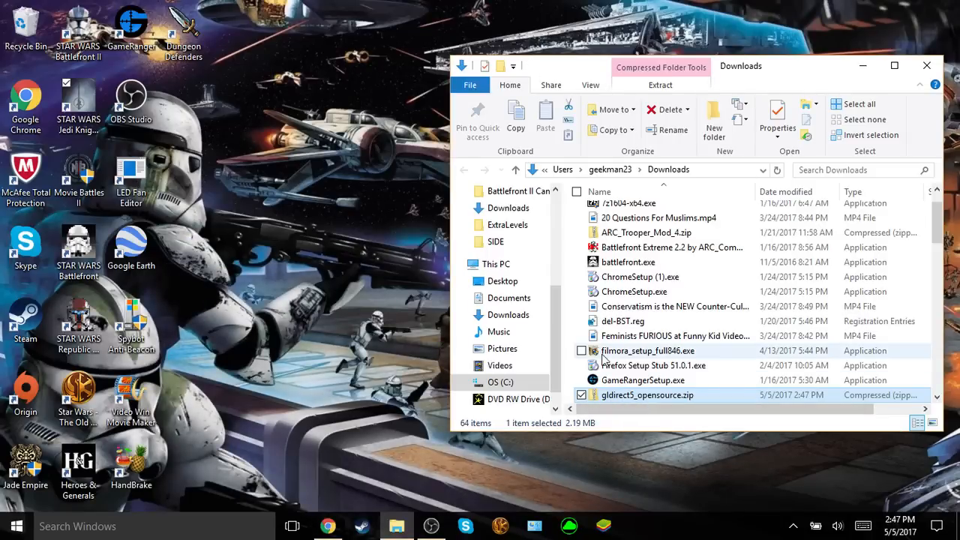
- Move gldirect5_opensource.zip from Downloads onto the desktop
{"action": "scroll", "scroll_direction": "down", "scroll_amount": 3}
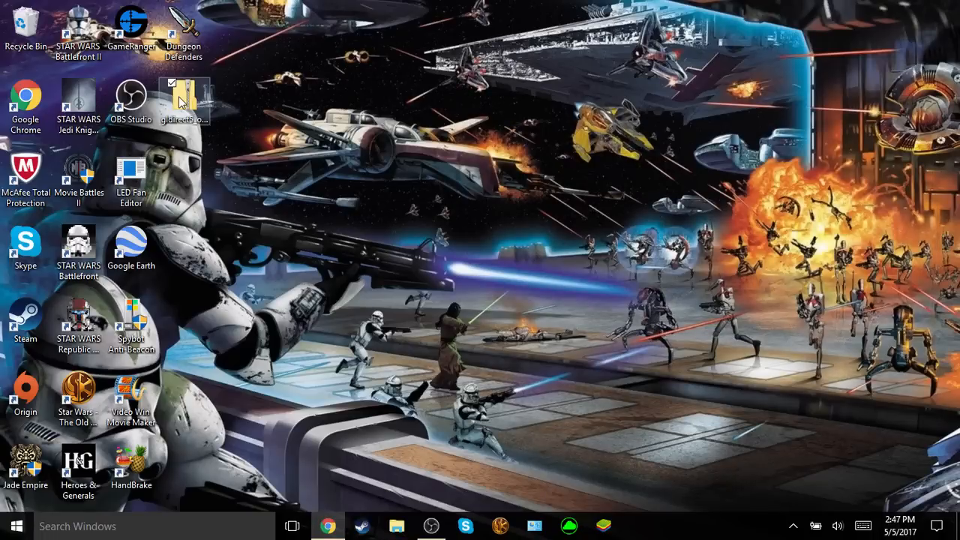
- Extract the GLDirect zip into a gldirect5_opensource folder on the desktop
{"action": "right_click", "coordinate": [183, 98]}
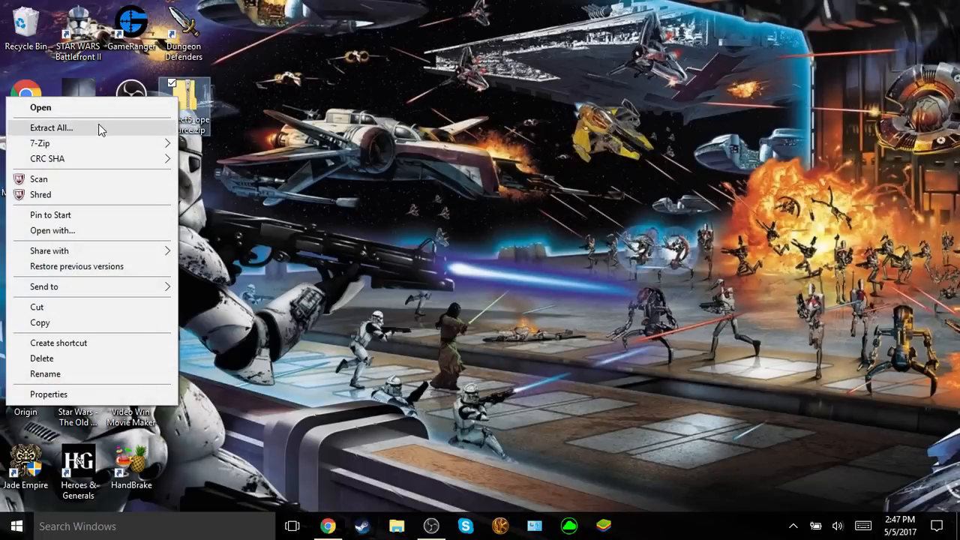
{"action": "left_click", "coordinate": [51, 128]}
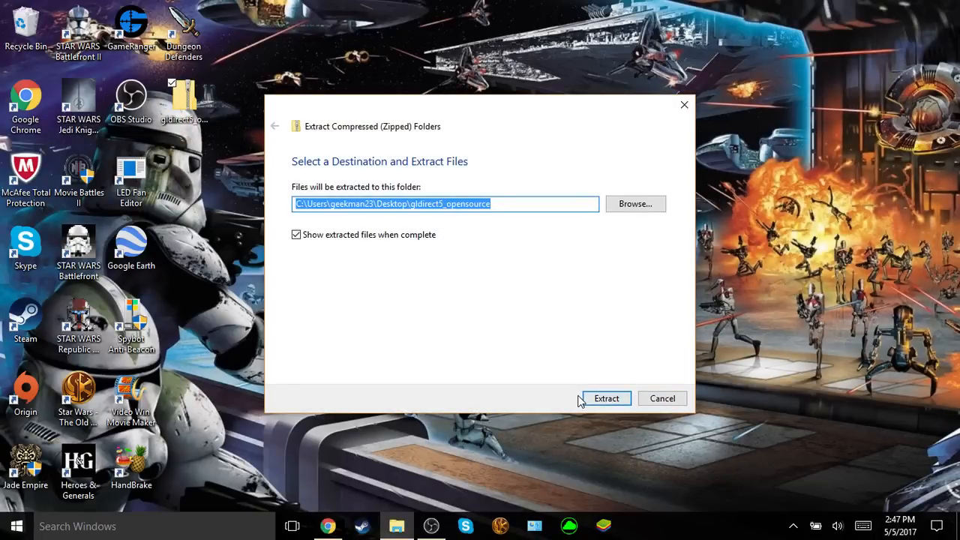
{"action": "left_click", "coordinate": [606, 399]}
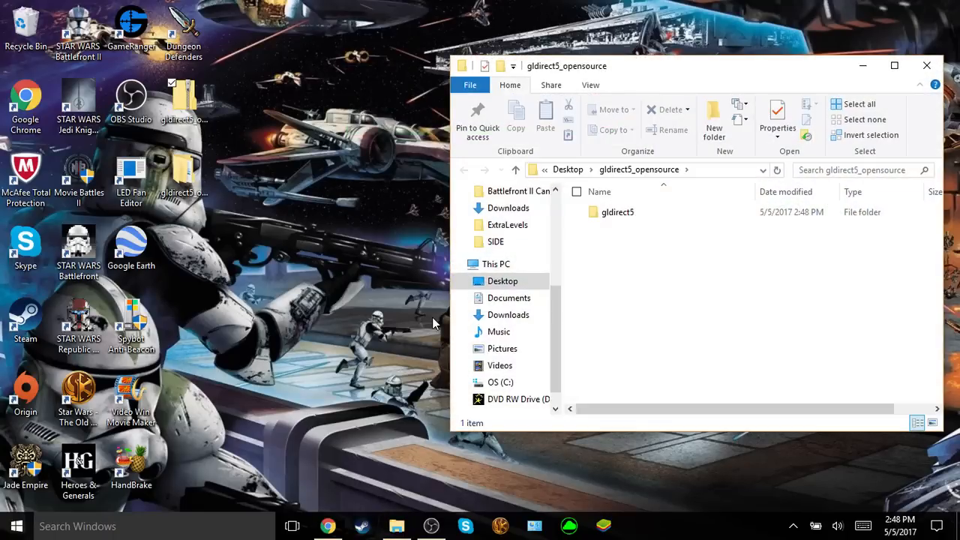
{"action": "mouse_move", "coordinate": [578, 267]}
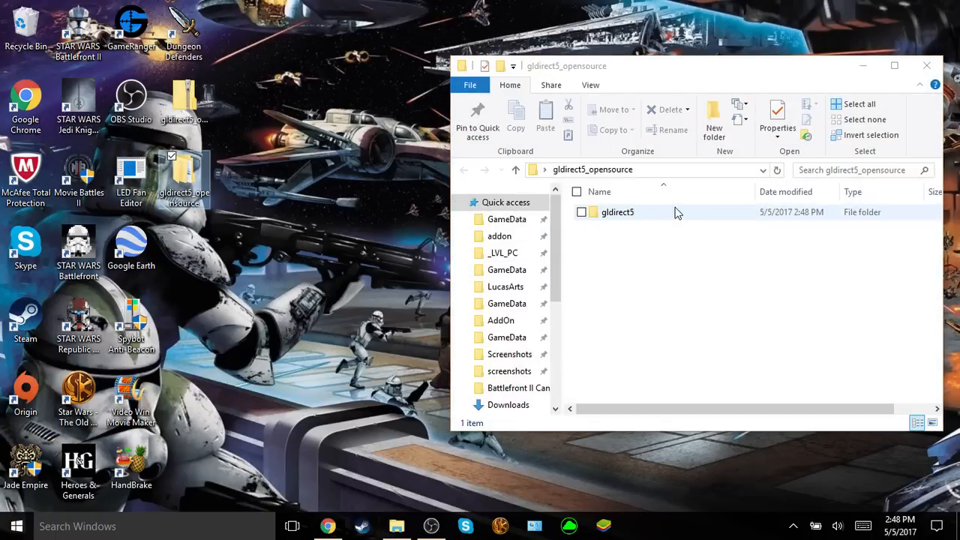
- Navigate into gldirect5 > bin > release to reach opengl32.dll
{"action": "double_click", "coordinate": [618, 212]}
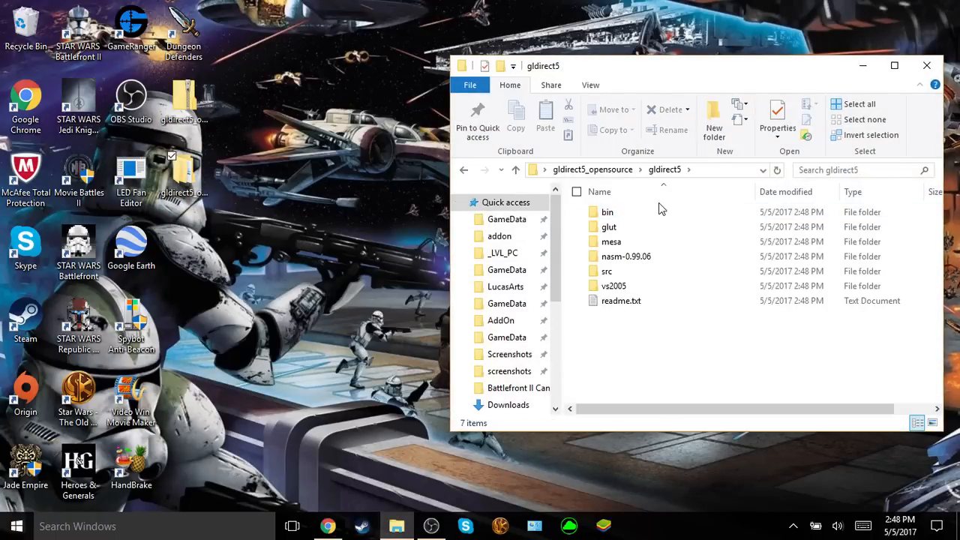
{"action": "double_click", "coordinate": [608, 211]}
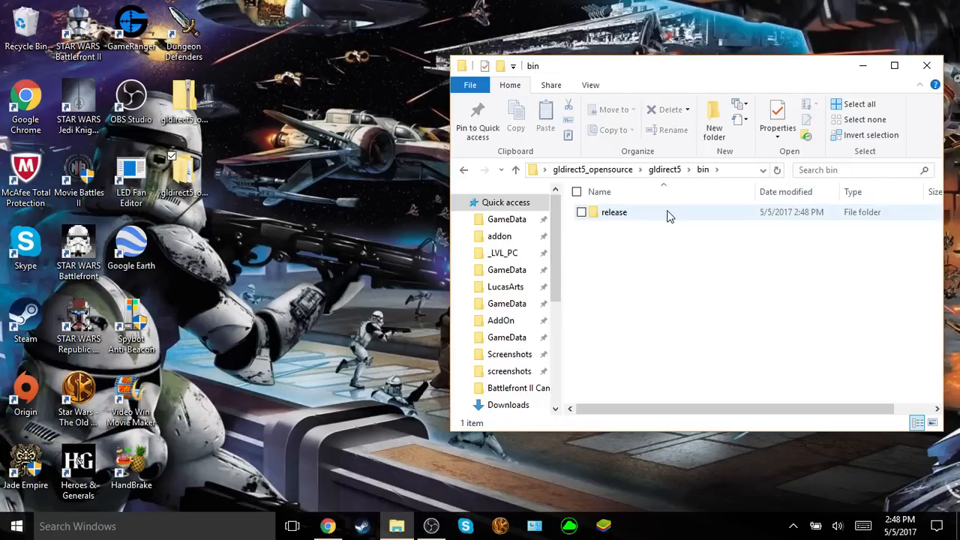
{"action": "double_click", "coordinate": [613, 213]}
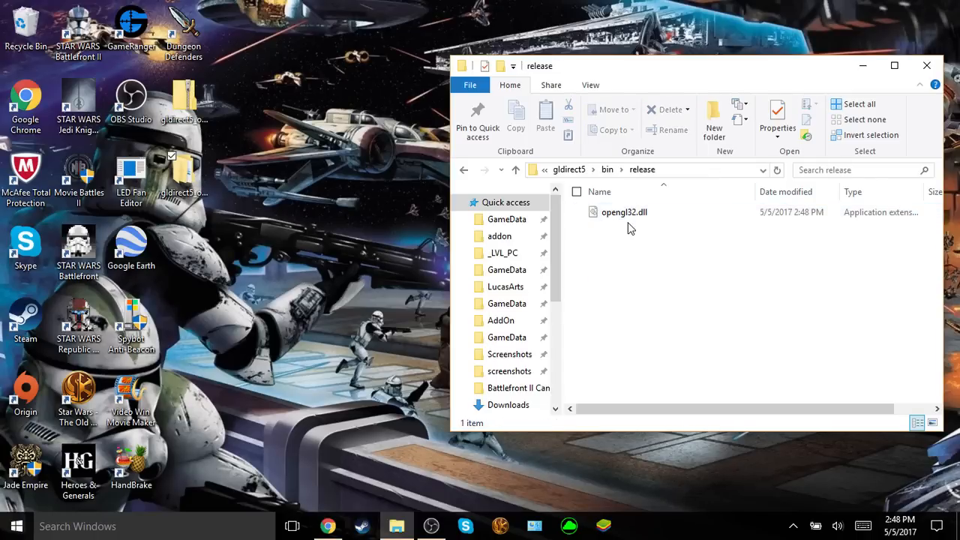
{"action": "mouse_move", "coordinate": [653, 231]}
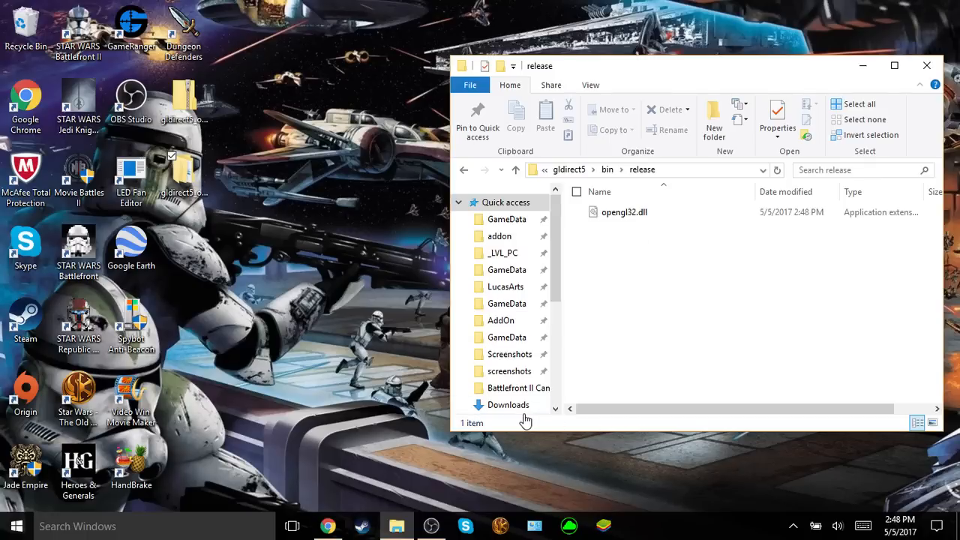
{"action": "mouse_move", "coordinate": [397, 525]}
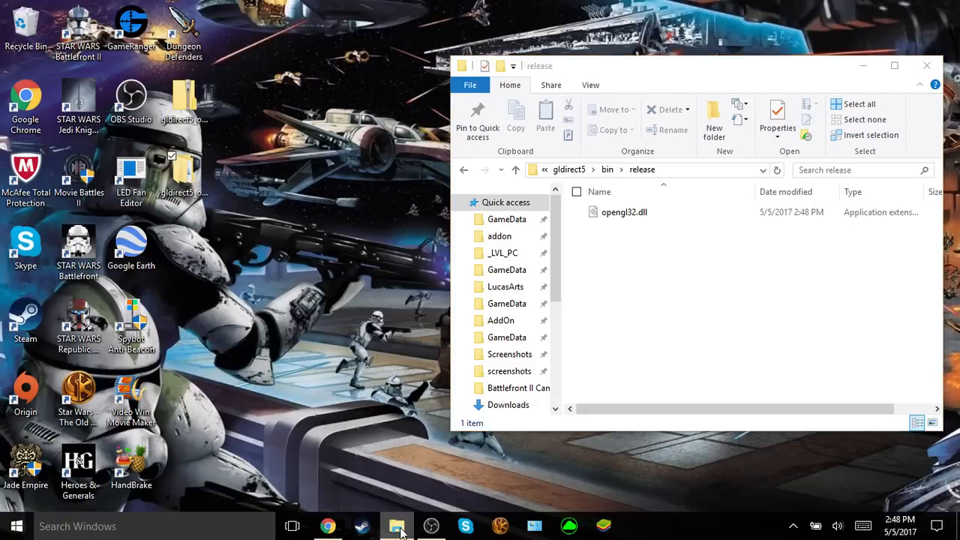
- Launch a second File Explorer window by searching 'file' from the Start menu
{"action": "right_click", "coordinate": [396, 526]}
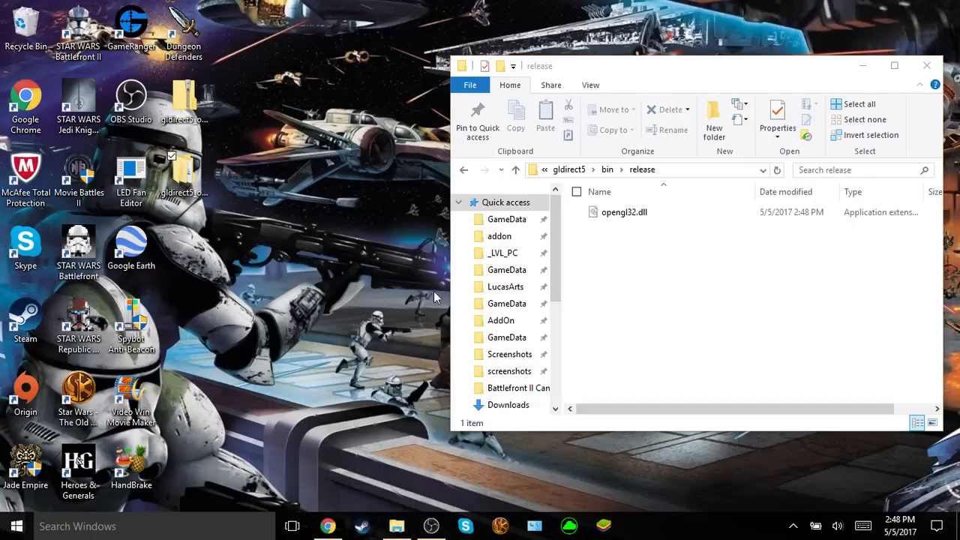
{"action": "left_click", "coordinate": [395, 526]}
{"action": "type", "text": "f"}
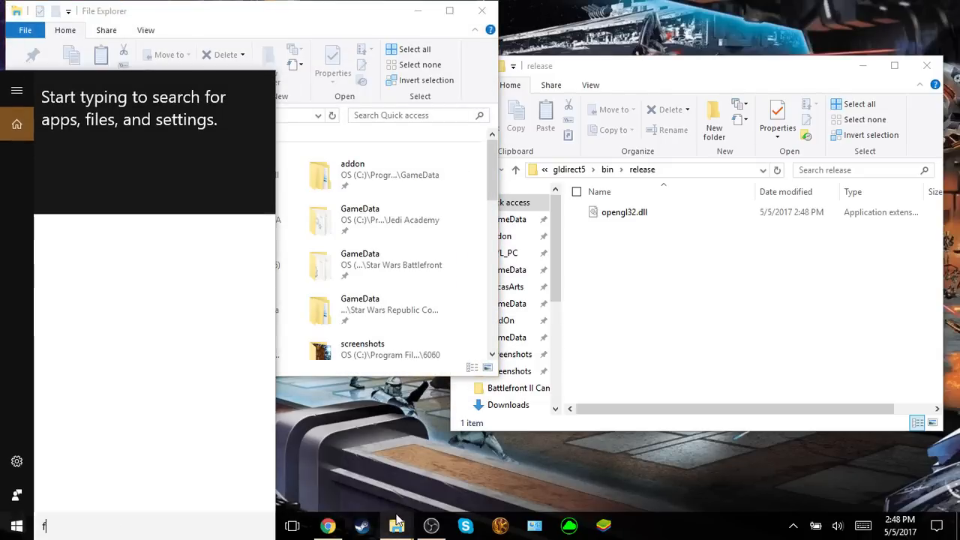
{"action": "type", "text": "ile"}
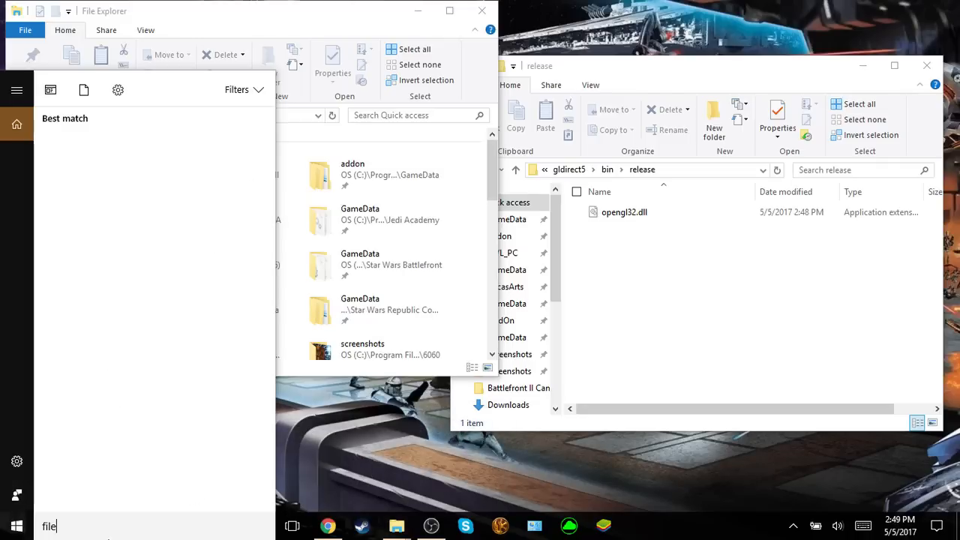
{"action": "type", "text": "file"}
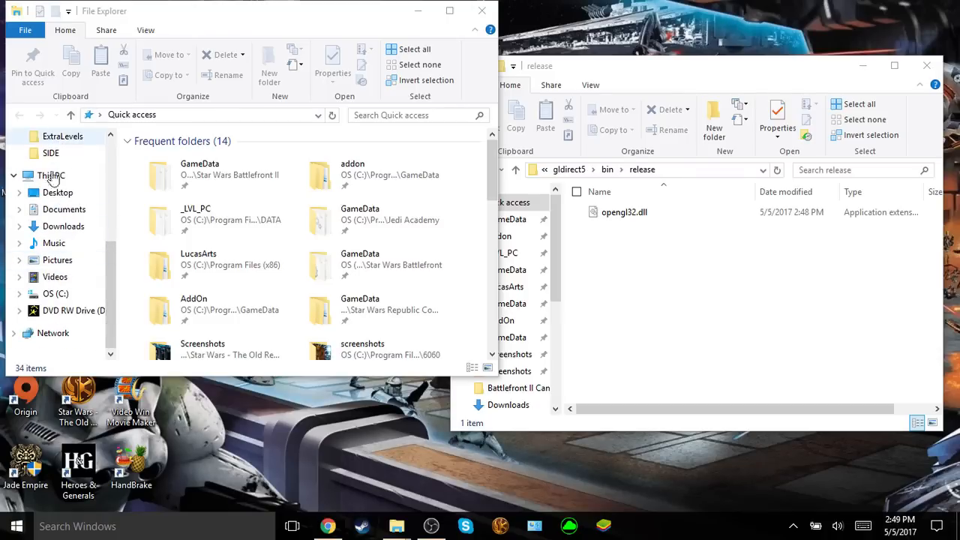
- Browse C: > Program Files (x86) and look inside the LucasArts folder
{"action": "left_click", "coordinate": [54, 293]}
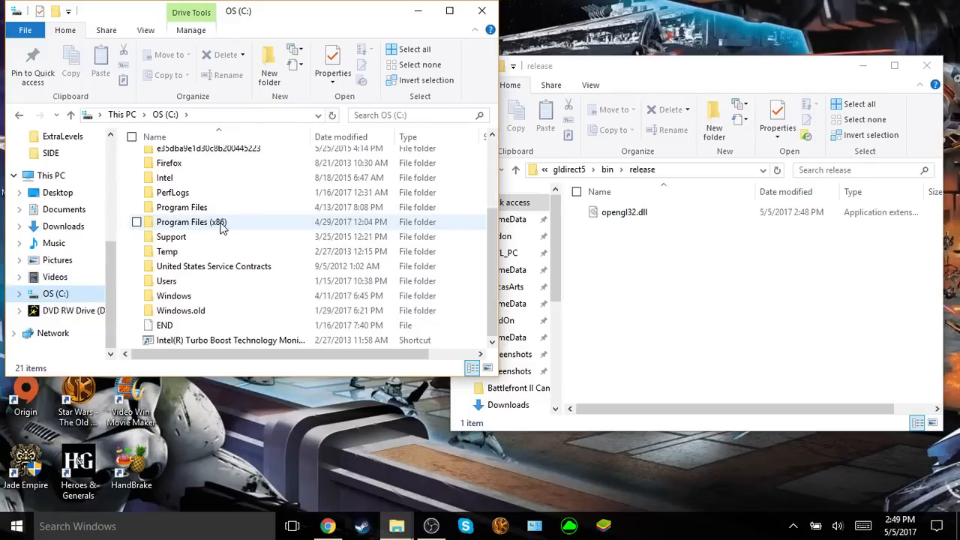
{"action": "double_click", "coordinate": [191, 222]}
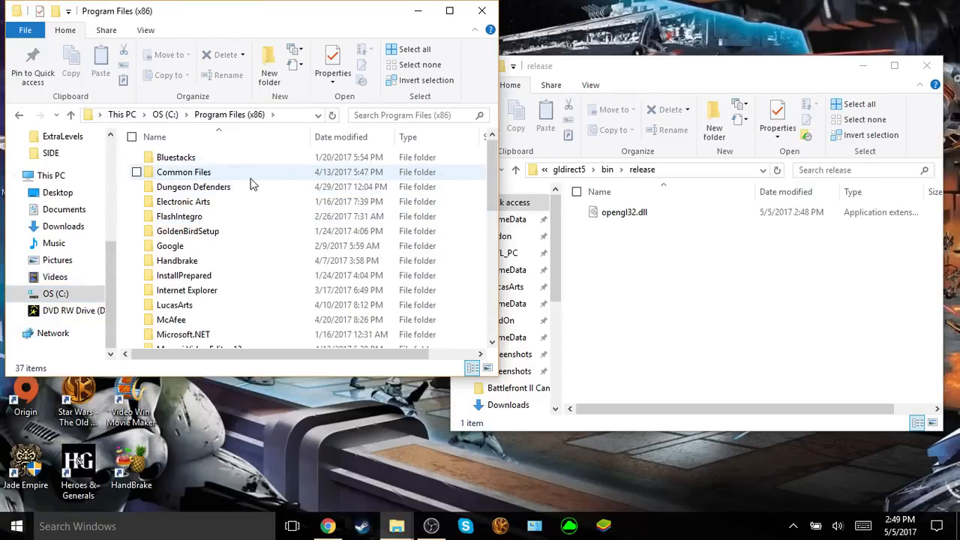
{"action": "mouse_move", "coordinate": [282, 216]}
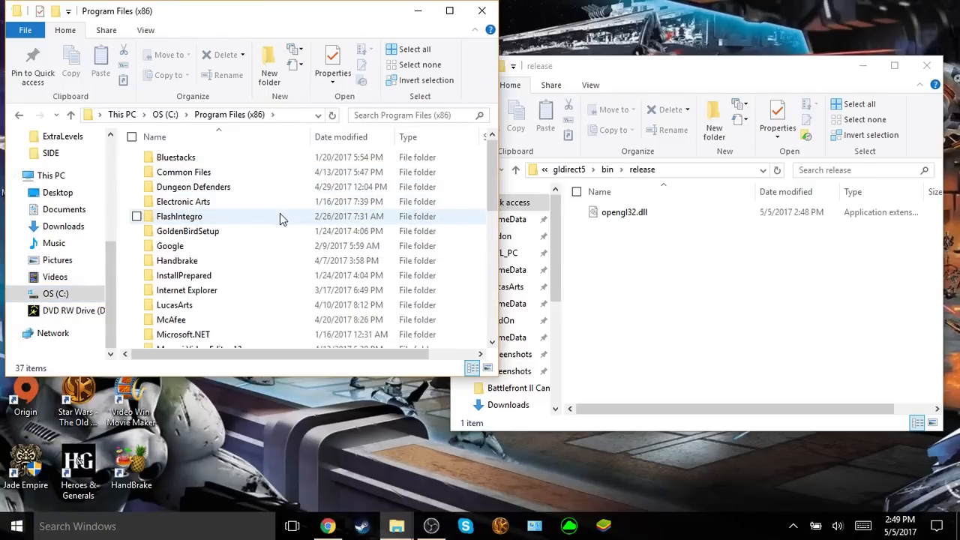
{"action": "mouse_move", "coordinate": [282, 217]}
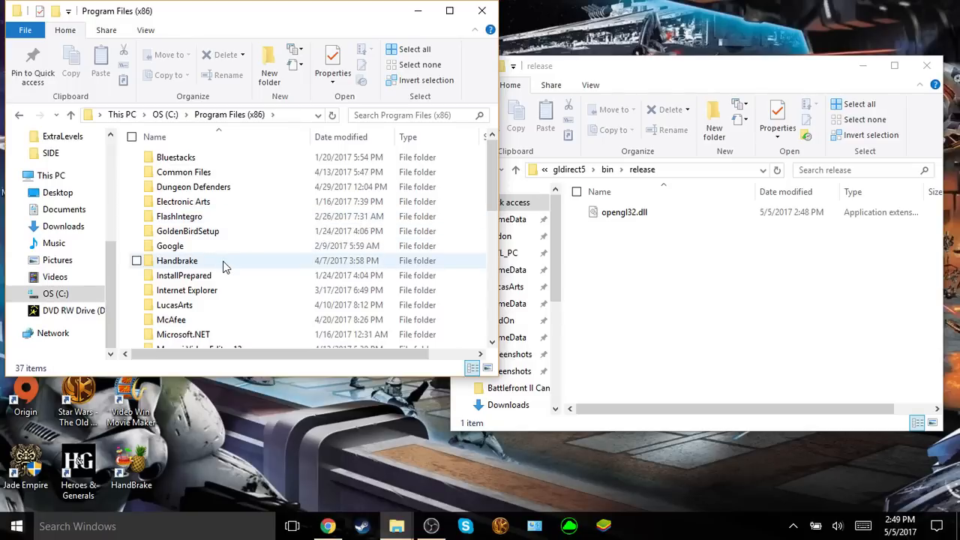
{"action": "scroll", "scroll_direction": "down", "scroll_amount": 3}
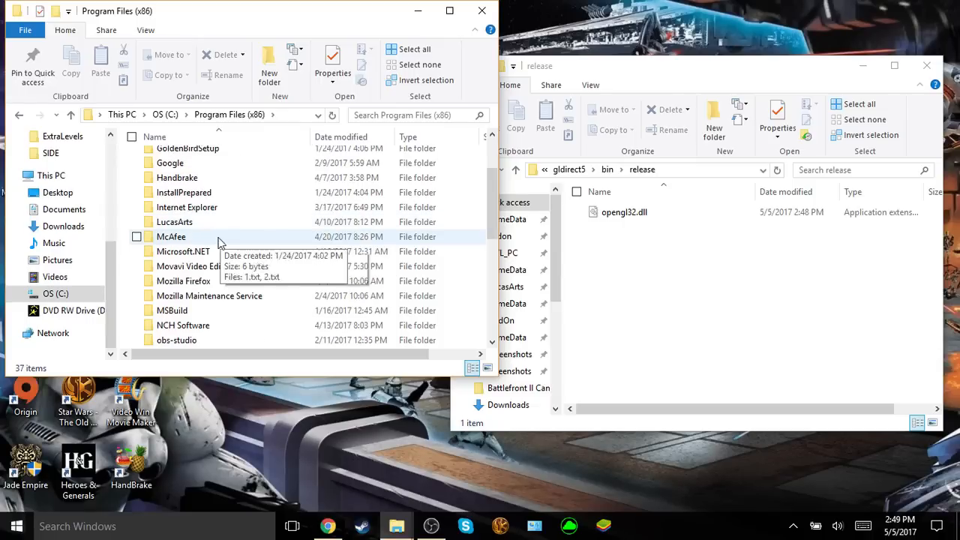
{"action": "double_click", "coordinate": [174, 222]}
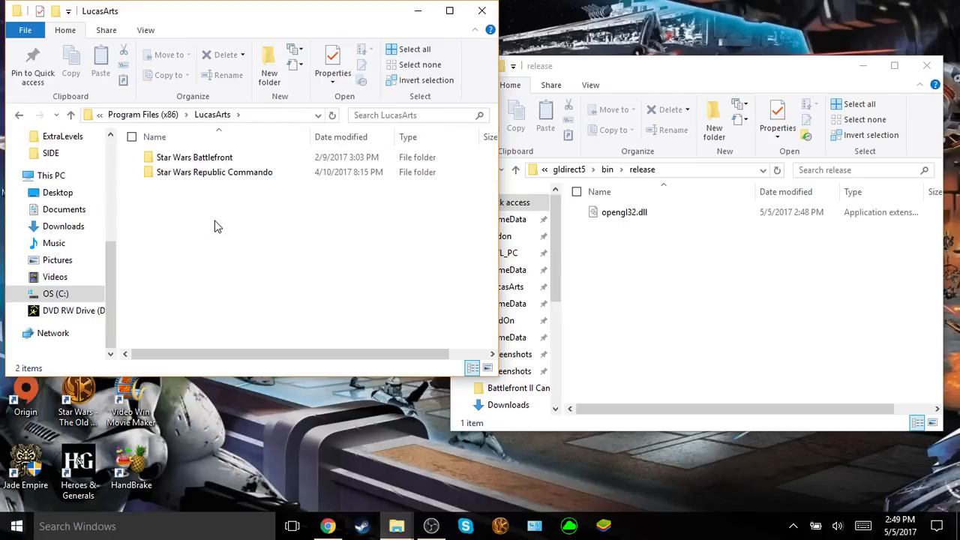
{"action": "mouse_move", "coordinate": [267, 195]}
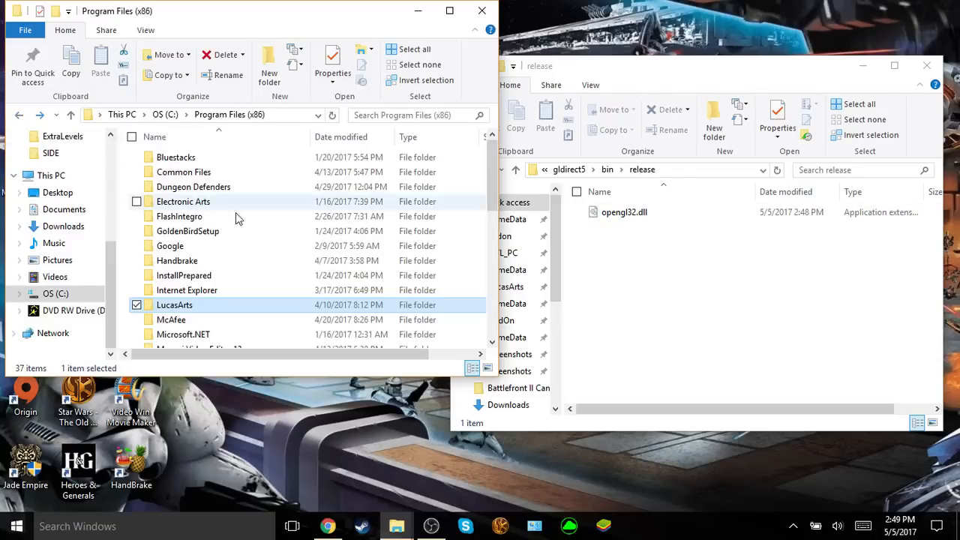
- Navigate Steam > steamapps > common > Jedi Academy > GameData
{"action": "scroll", "scroll_direction": "down", "scroll_amount": 3}
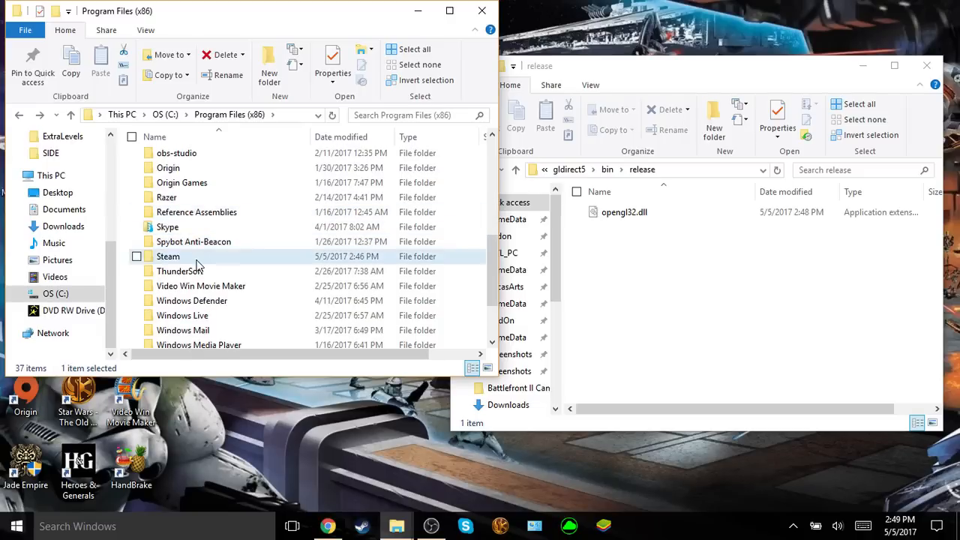
{"action": "double_click", "coordinate": [168, 255]}
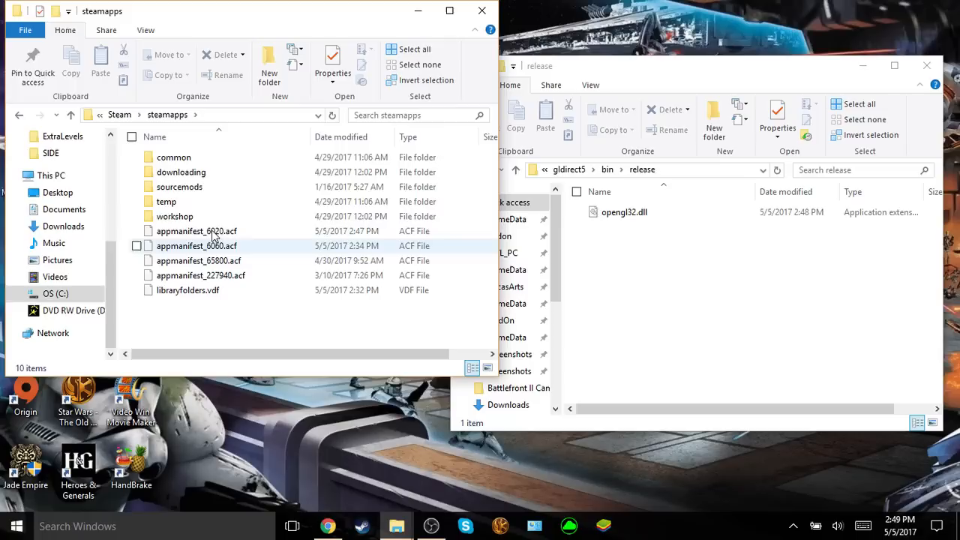
{"action": "double_click", "coordinate": [174, 158]}
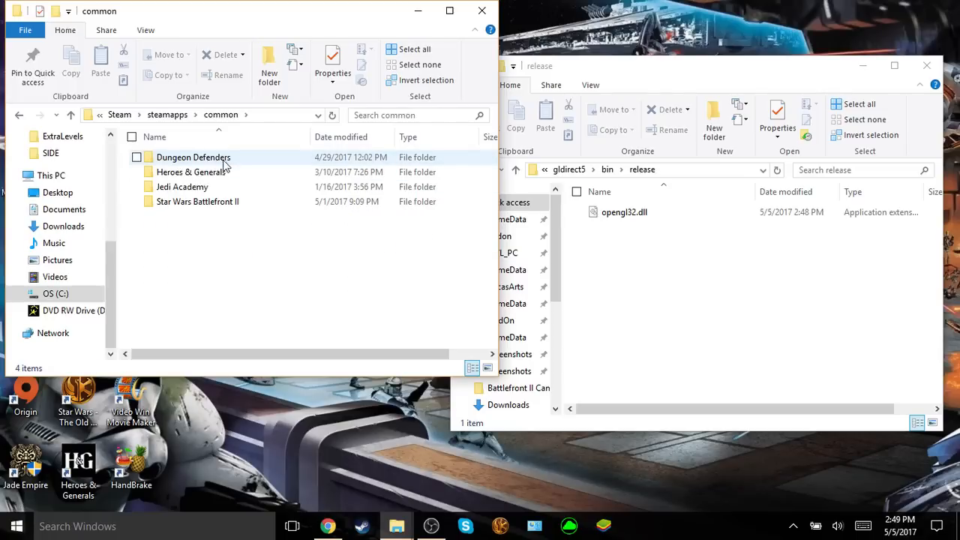
{"action": "double_click", "coordinate": [183, 186]}
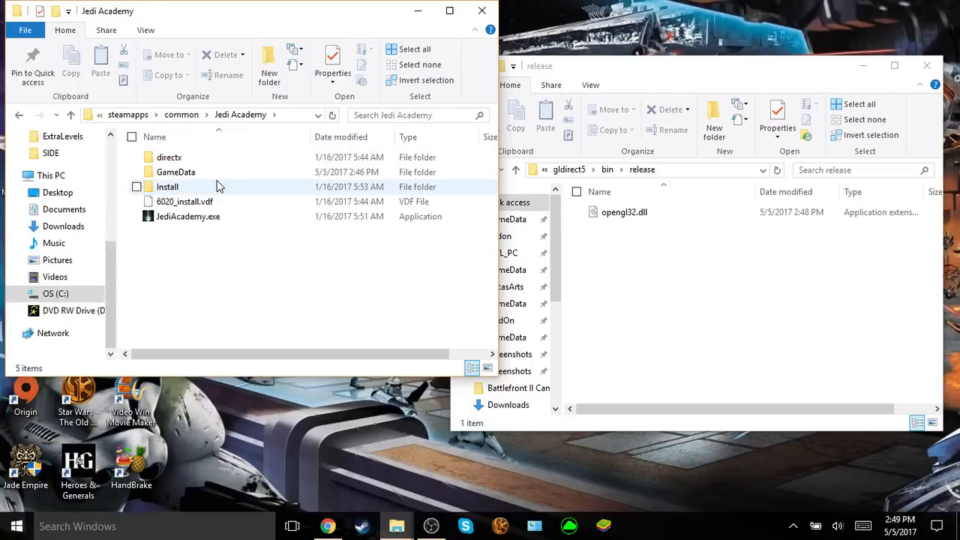
{"action": "double_click", "coordinate": [175, 171]}
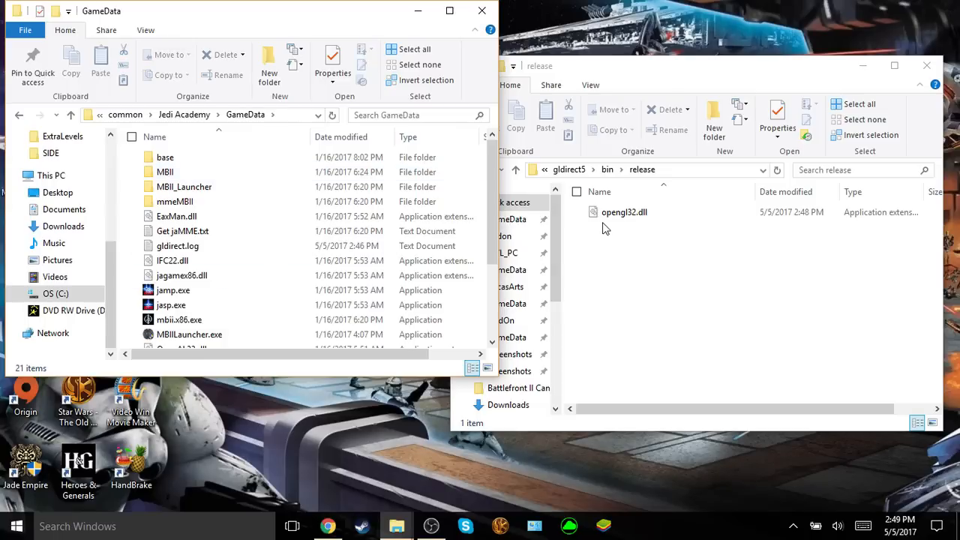
- Copy opengl32.dll into GameData and close the Explorer windows
{"action": "left_click", "coordinate": [624, 213]}
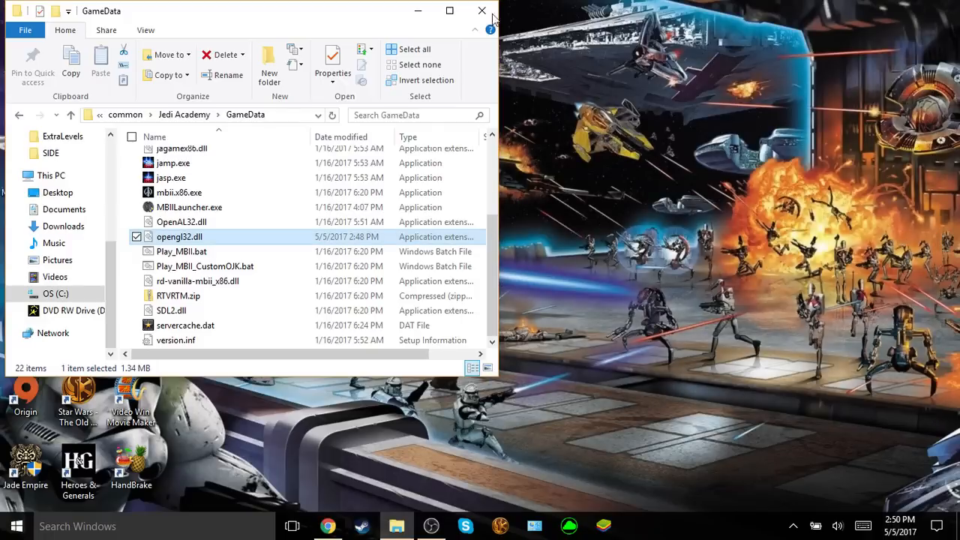
{"action": "left_click", "coordinate": [481, 11]}
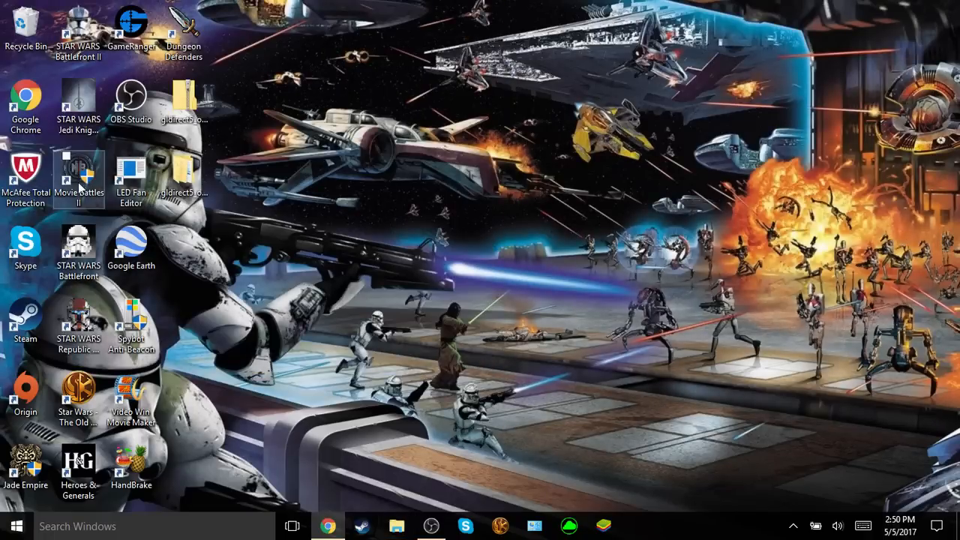